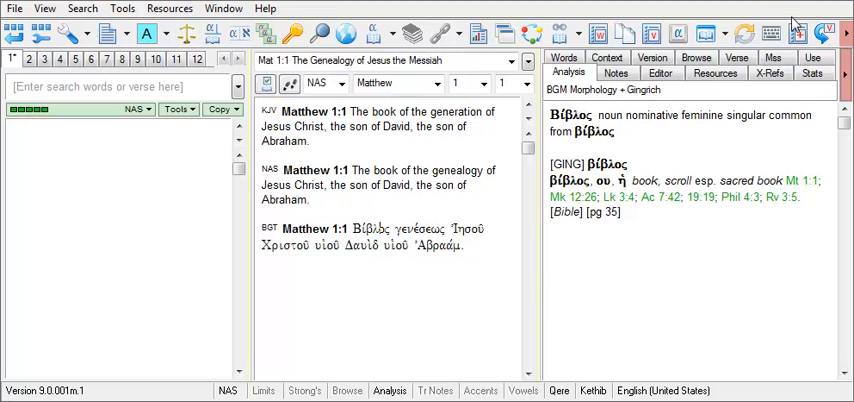
Launch the Diagramming Module from the Tools > Language tools menu
click(122, 8)
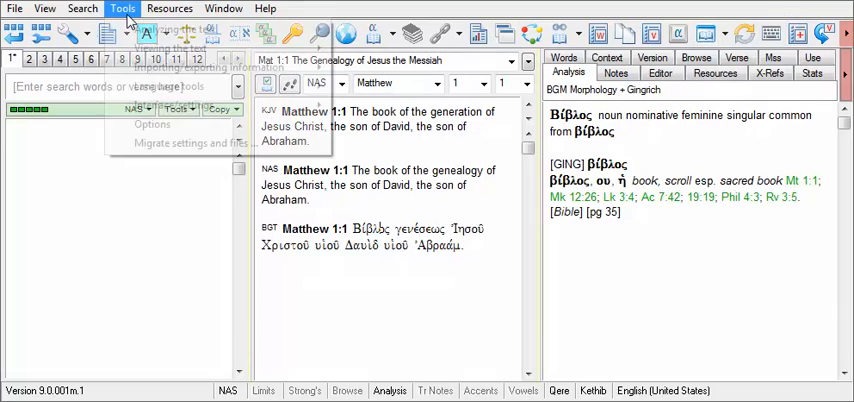
click(122, 8)
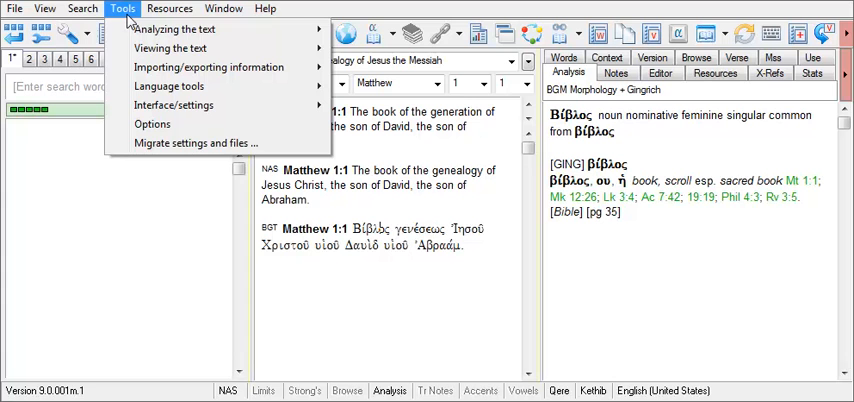
mouse_move(169, 86)
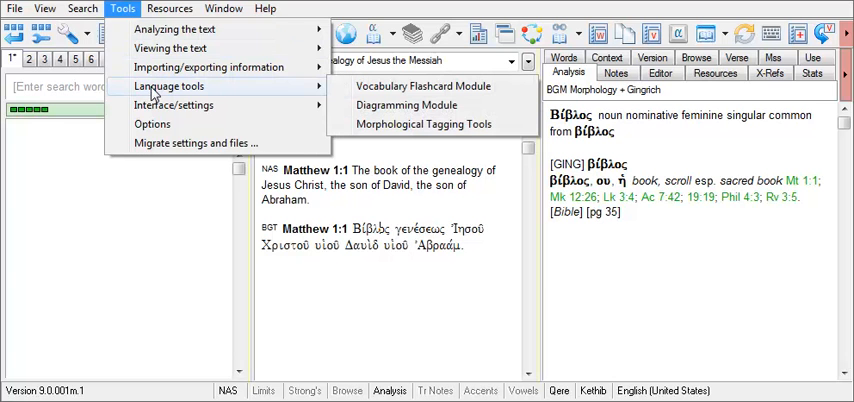
click(406, 105)
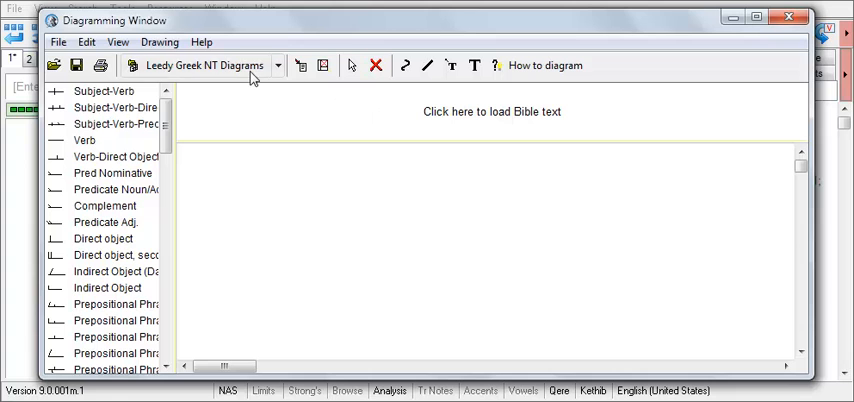
Load the Leedy Greek NT diagram for John chapter 1, starting at verse 1
click(278, 65)
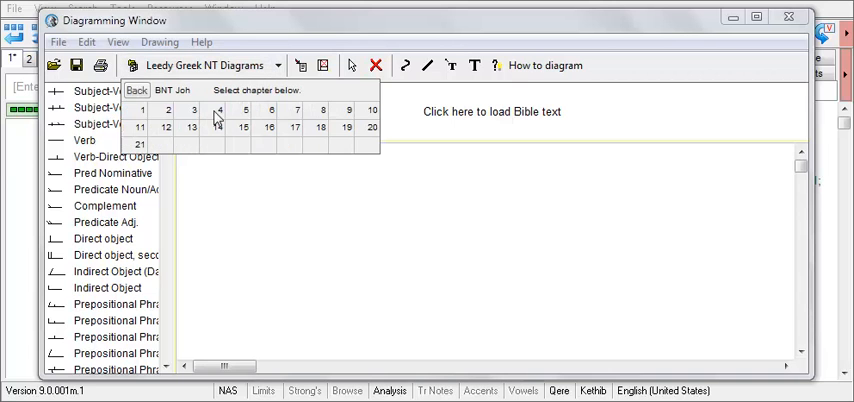
click(140, 110)
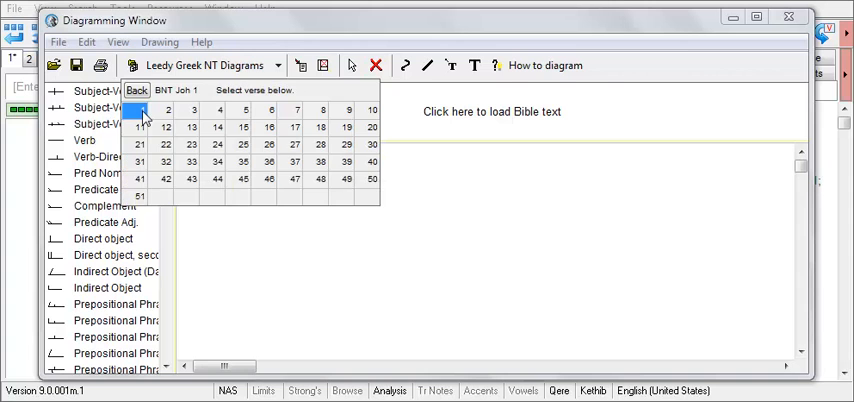
click(144, 109)
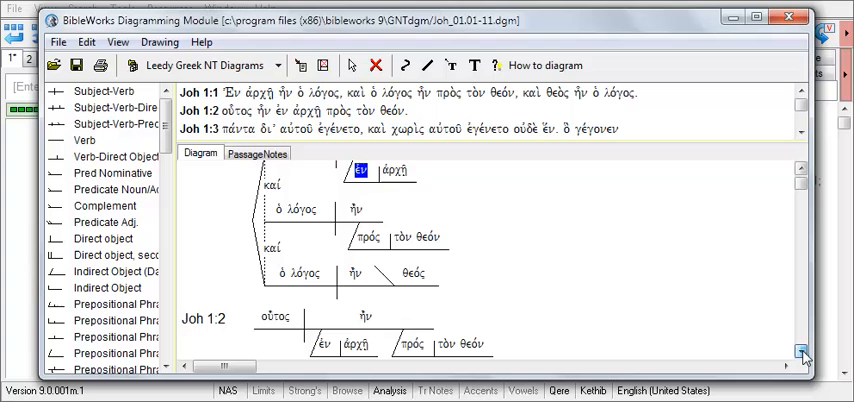
Scroll the John 1 diagram and switch to its Passage Notes
scroll(down, 3)
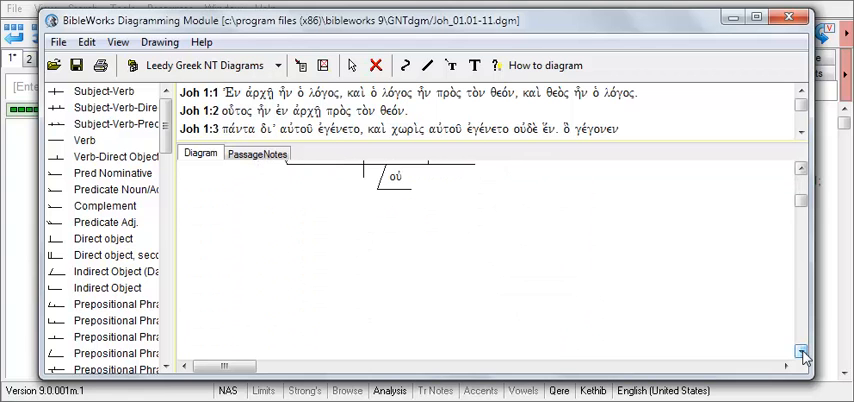
click(801, 174)
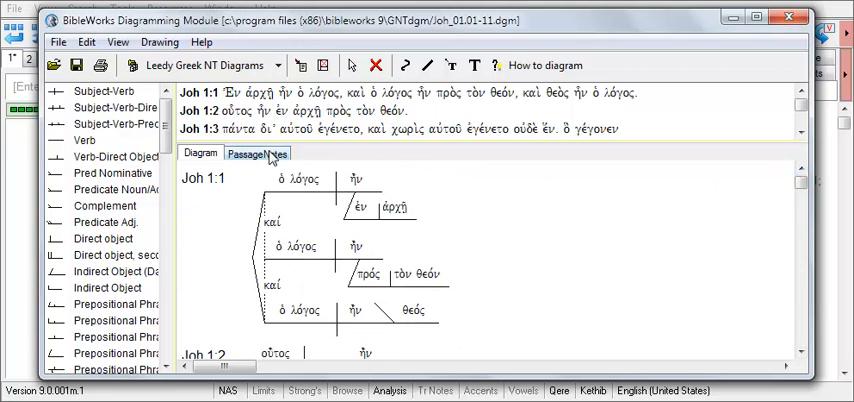
click(257, 152)
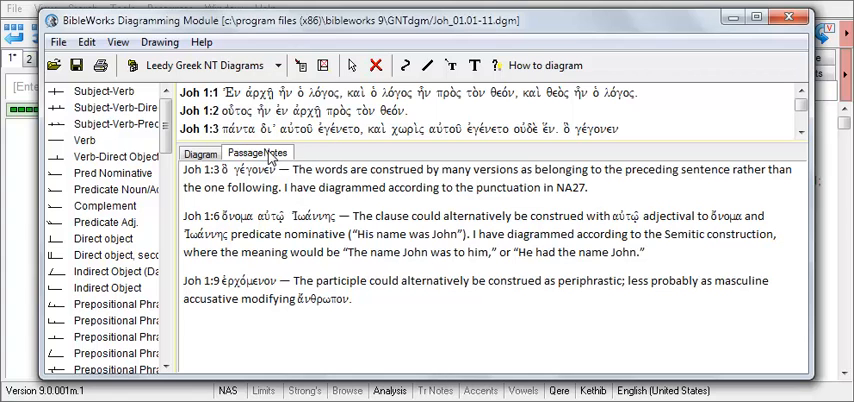
Return from the passage notes to the John 1:1 Greek diagram
click(200, 153)
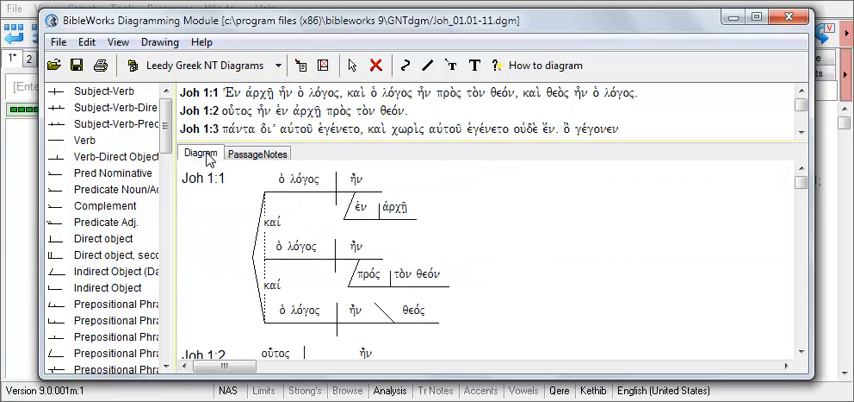
mouse_move(325, 100)
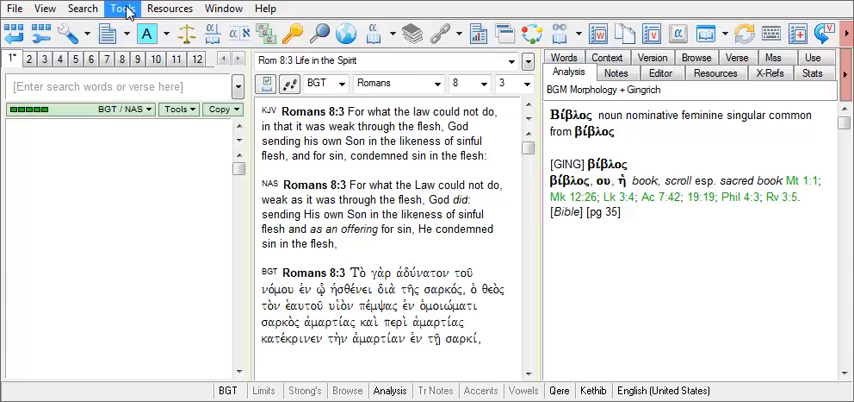
Relaunch the Diagramming Module and start loading Bible text into the empty diagram
click(121, 8)
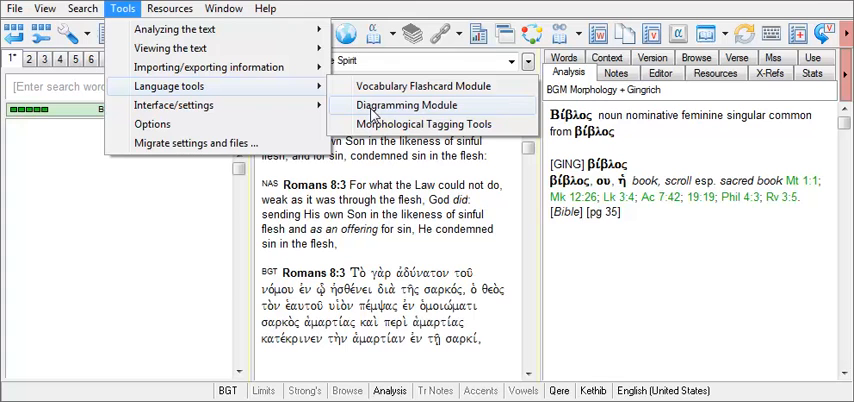
click(405, 104)
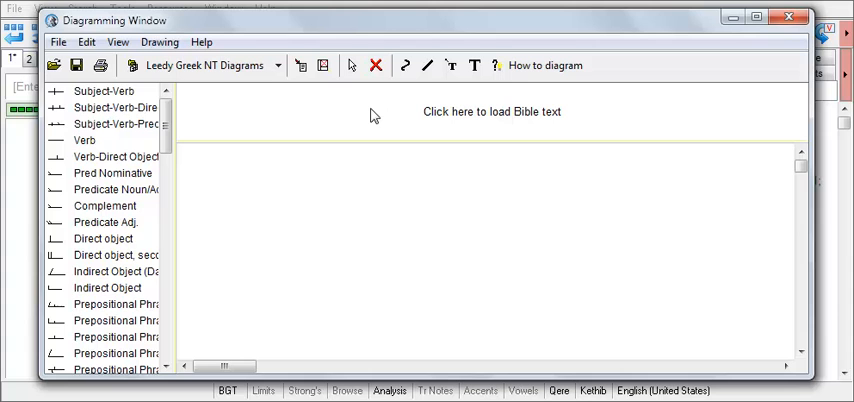
click(491, 111)
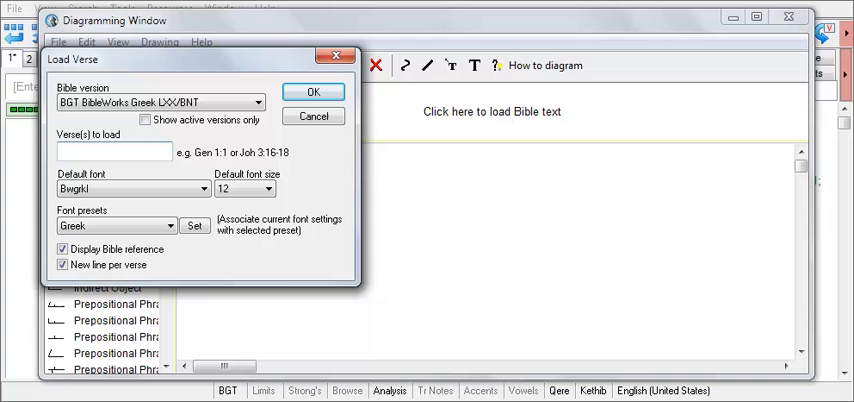
Load joh 1:1-5 from the NAS version with an English Arial font into the diagram
text(joh)
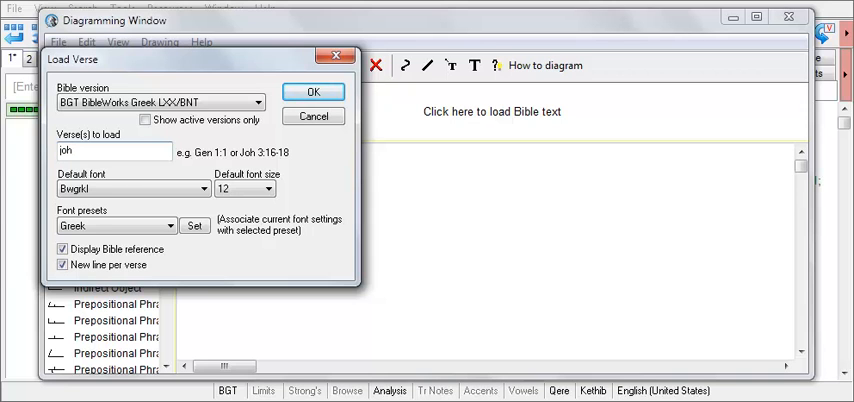
text(1:1)
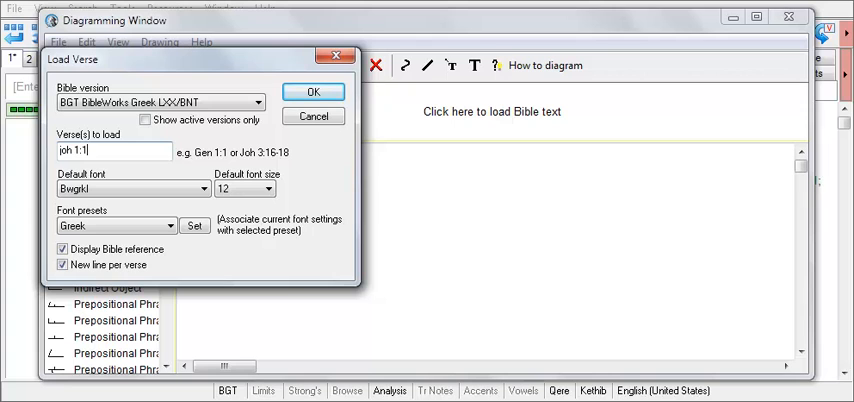
text(-5)
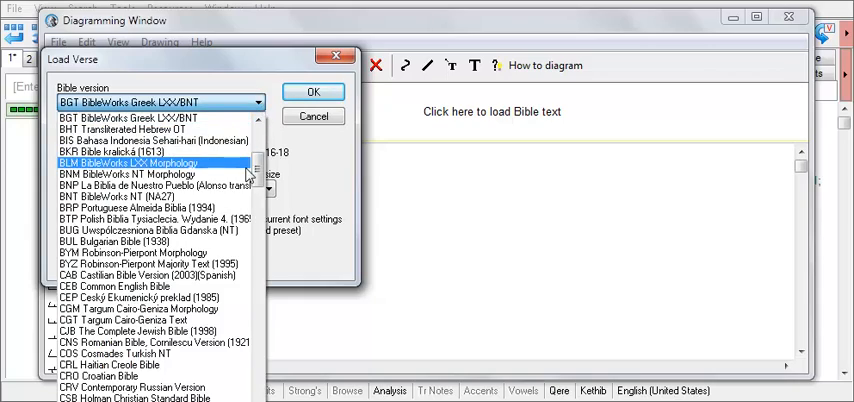
scroll(down, 3)
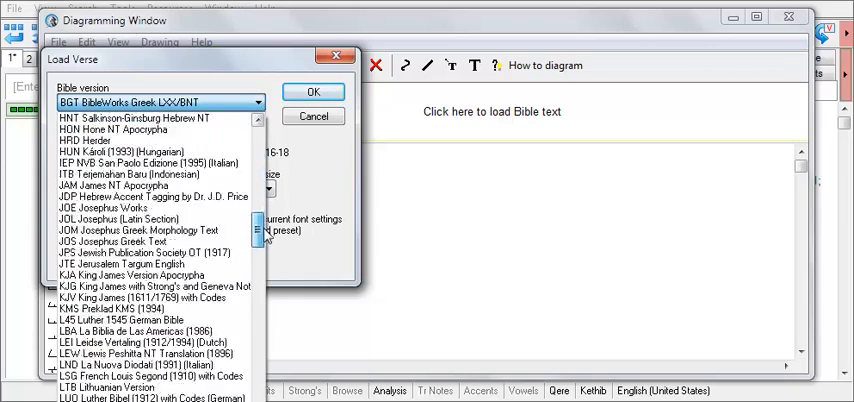
scroll(down, 3)
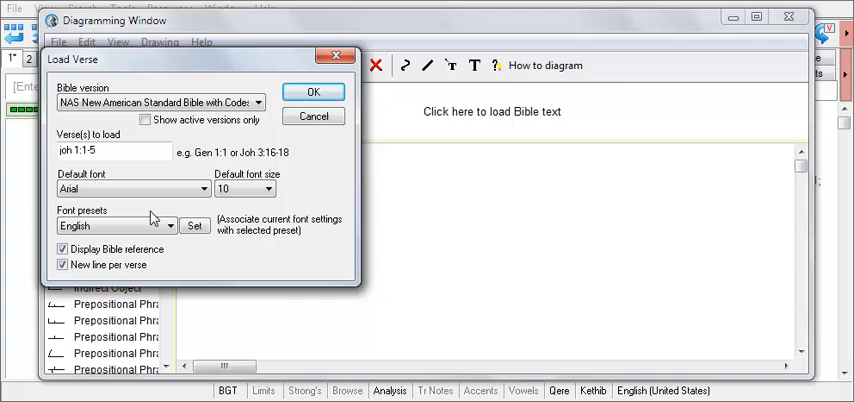
click(312, 90)
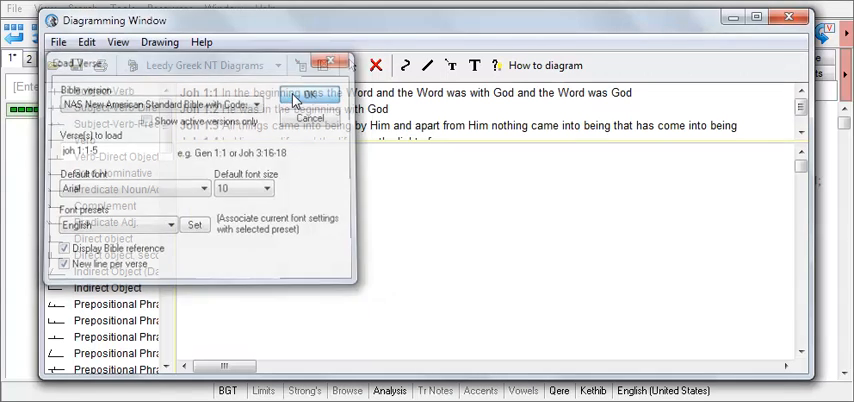
Place a subject-verb element with Word as subject and was as verb
click(310, 118)
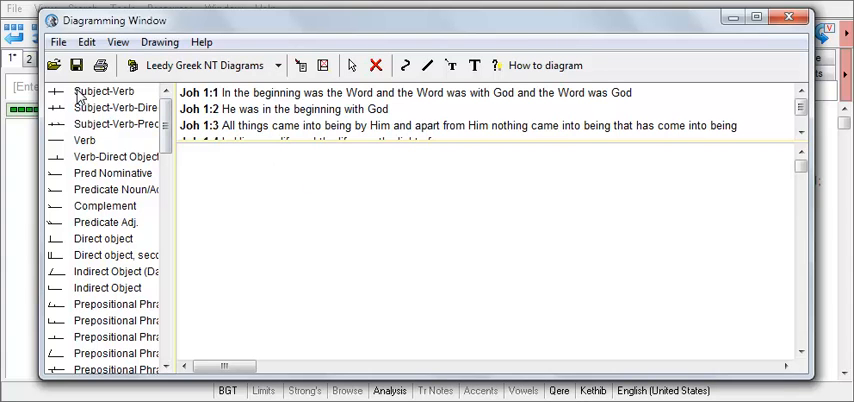
click(99, 91)
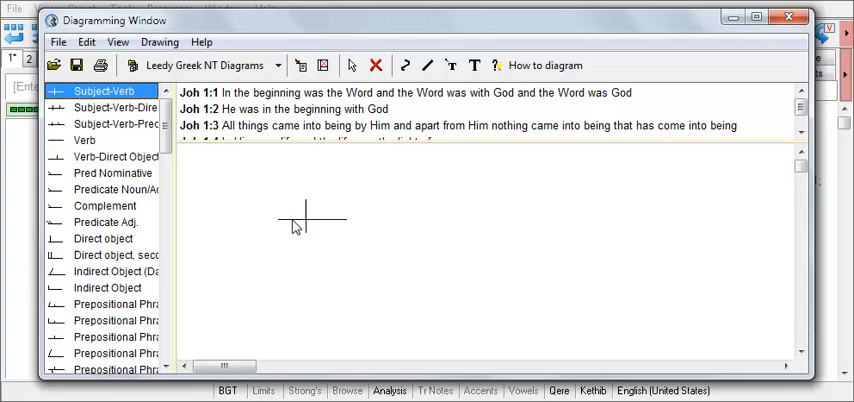
mouse_move(432, 98)
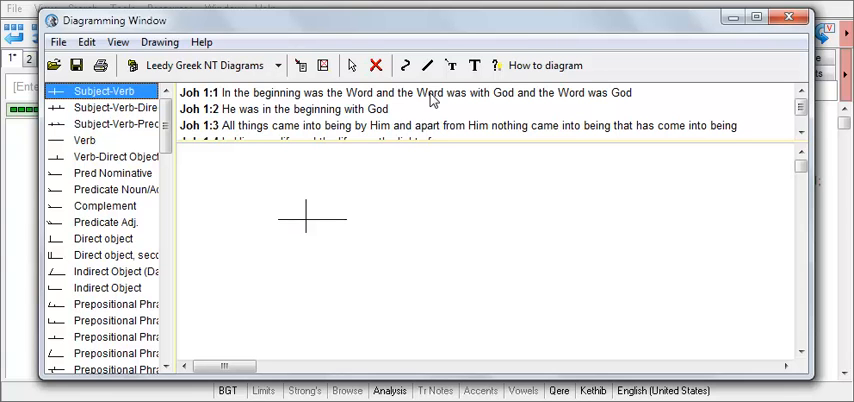
double_click(429, 92)
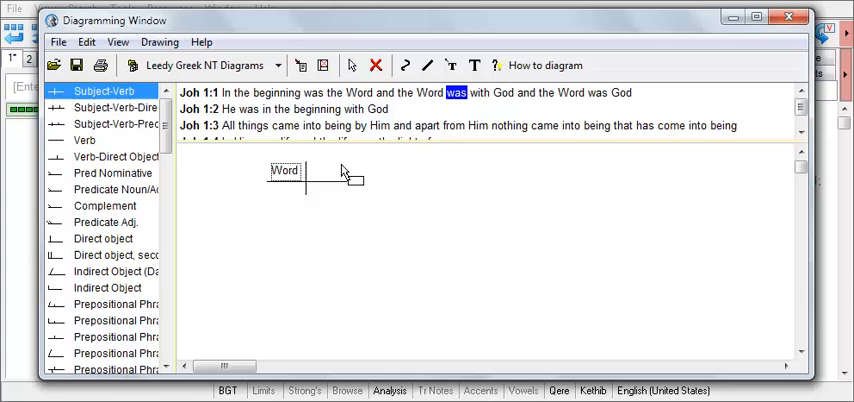
text(was)
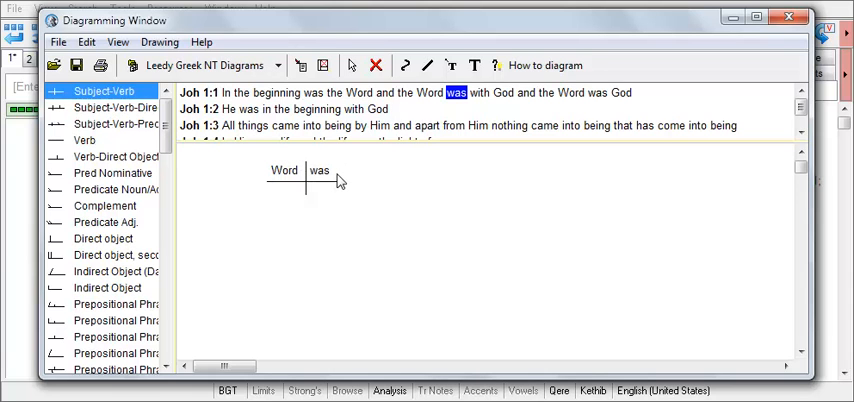
Attach a prepositional phrase reading with God beneath the verb was
click(113, 353)
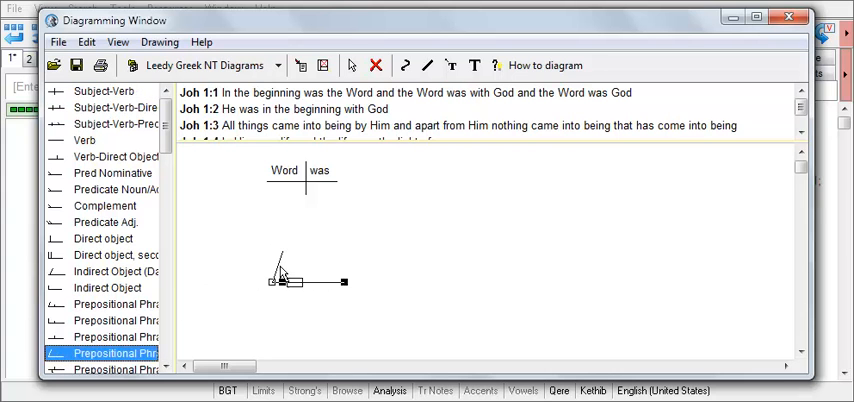
drag(285, 280, 315, 235)
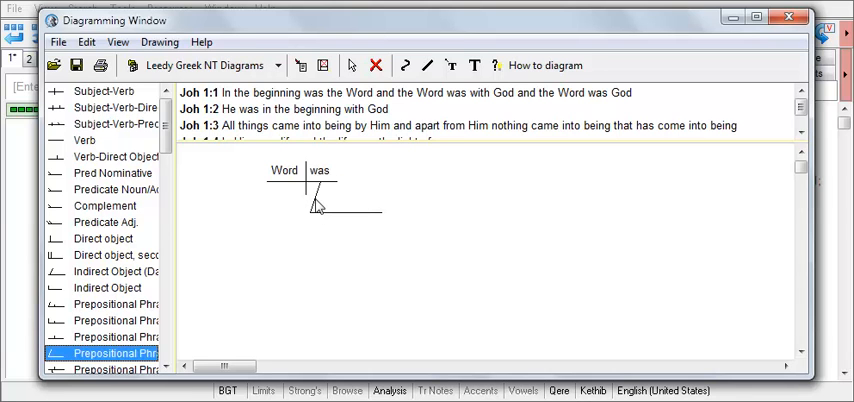
mouse_move(483, 101)
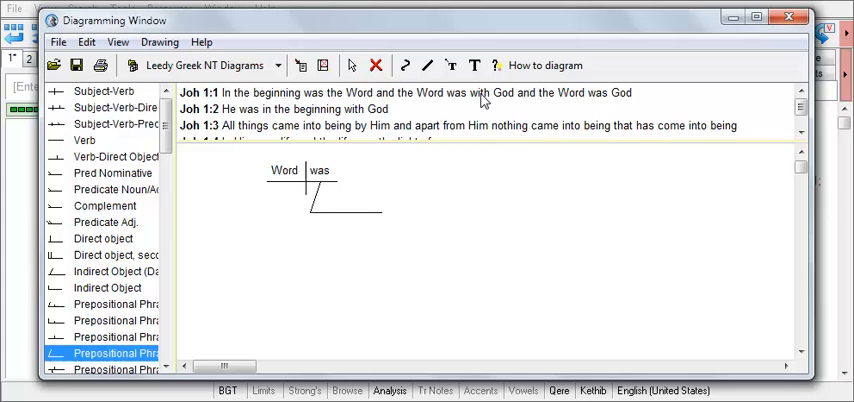
double_click(490, 92)
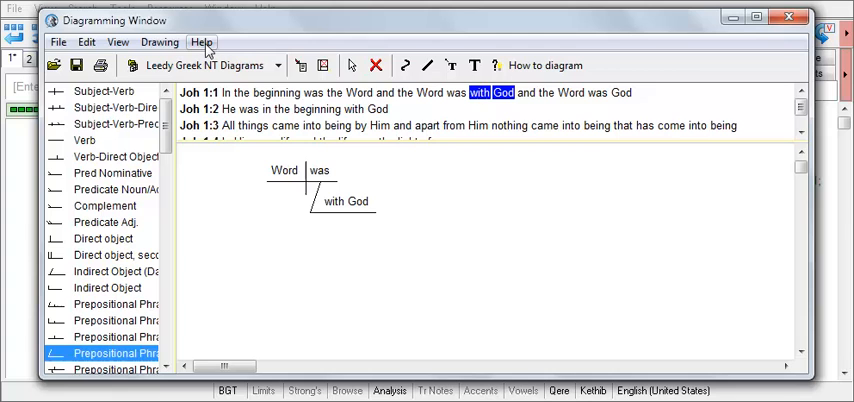
click(201, 42)
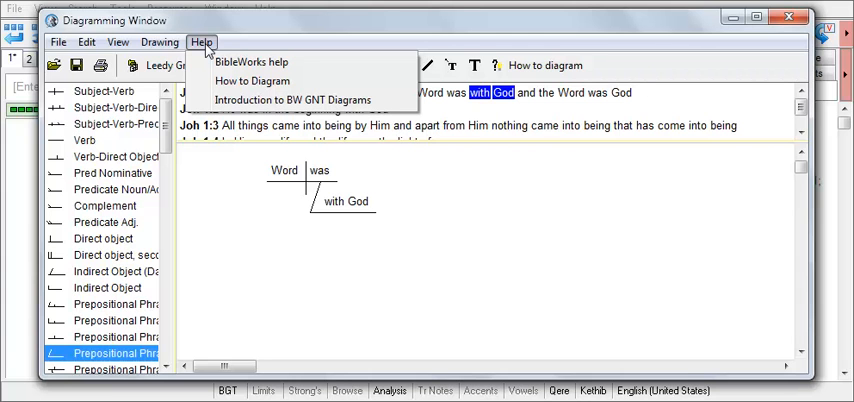
click(251, 62)
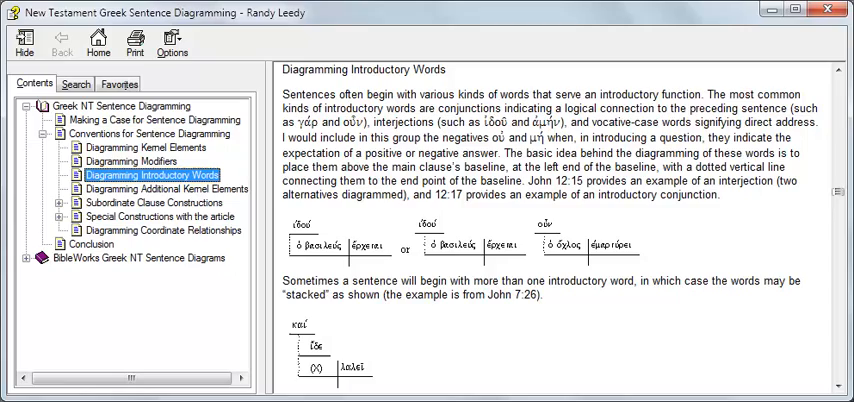
click(139, 340)
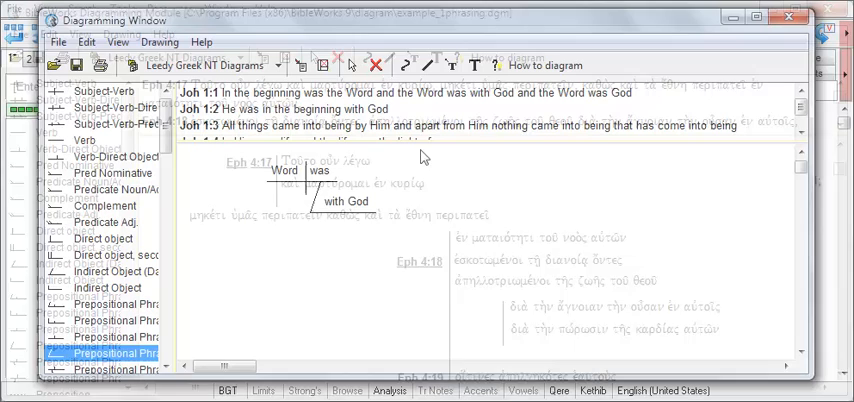
Add In the beginning, was and the Word as stacked phrase-flow lines below the diagram
double_click(260, 92)
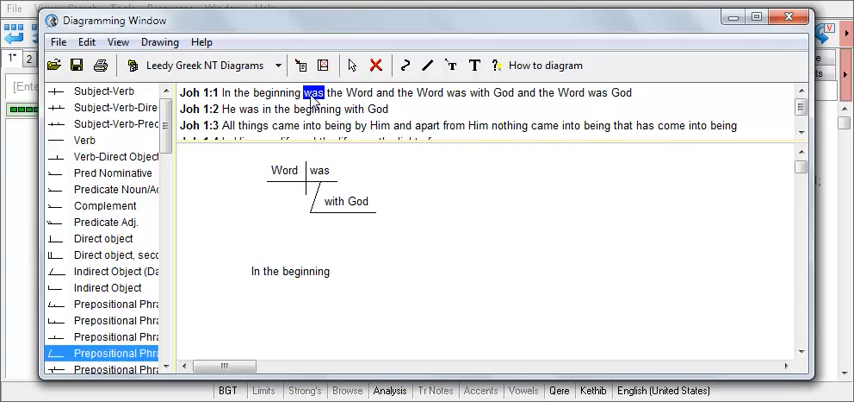
mouse_move(308, 305)
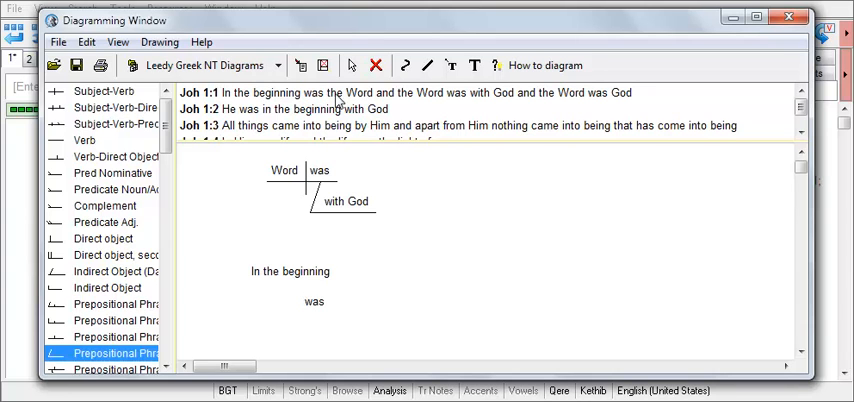
double_click(350, 92)
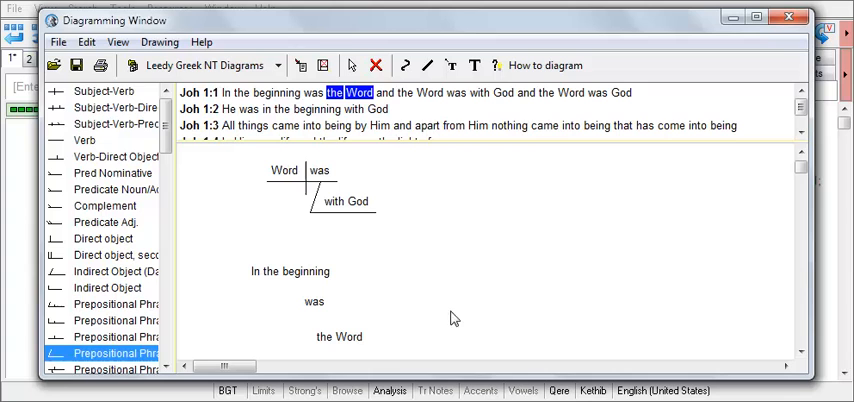
mouse_move(430, 323)
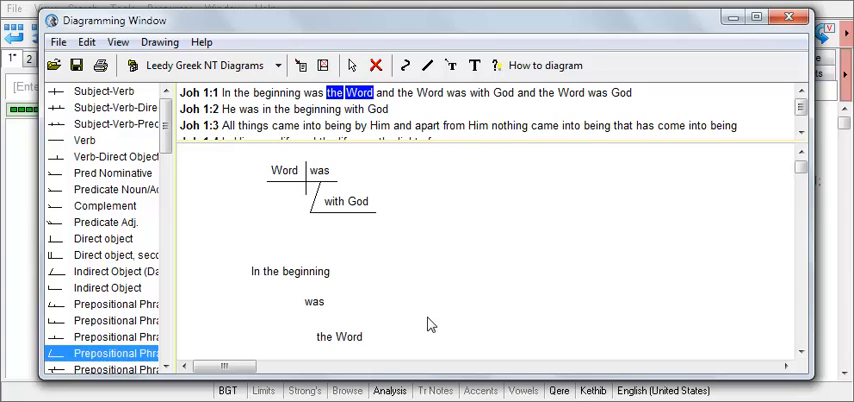
click(339, 336)
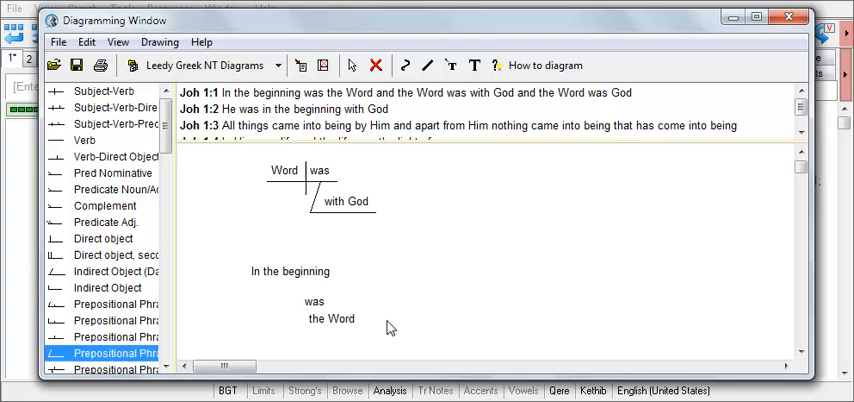
mouse_move(313, 310)
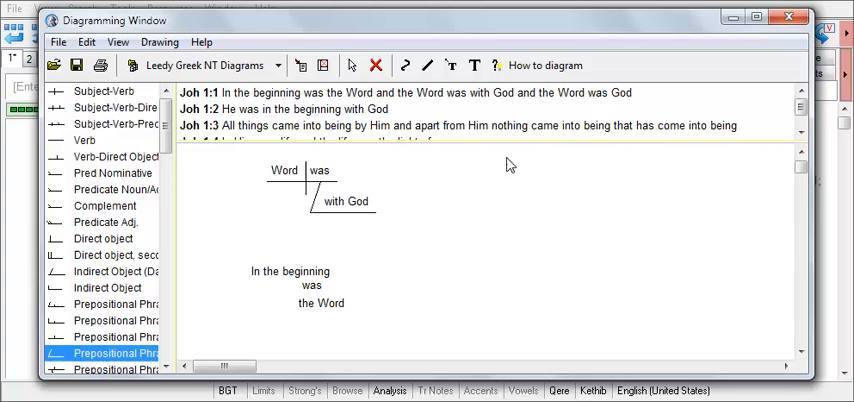
mouse_move(475, 65)
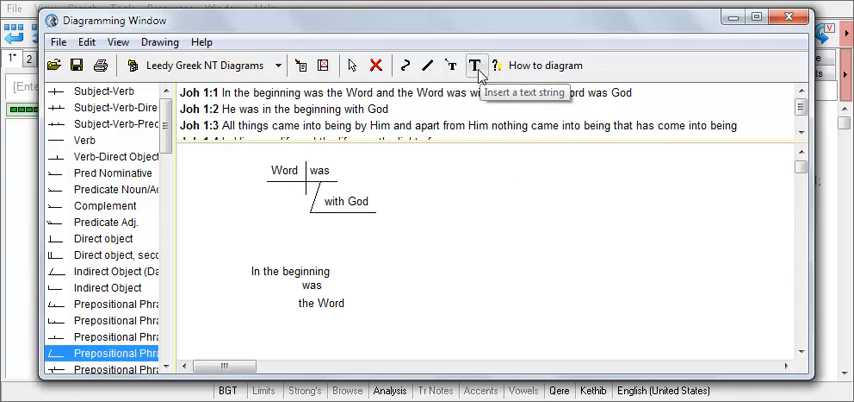
mouse_move(452, 65)
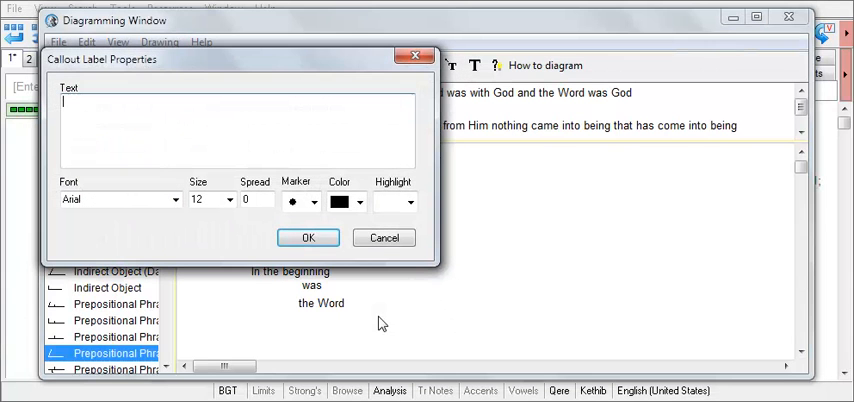
Label the new callout 'text callout' and confirm it
text(text)
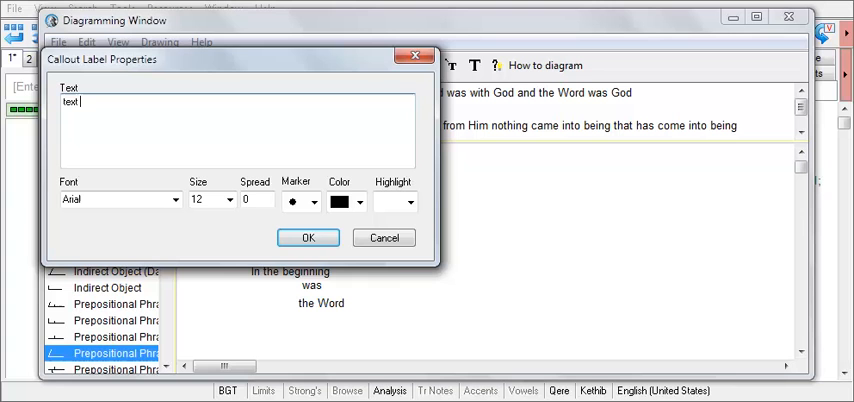
text(callout)
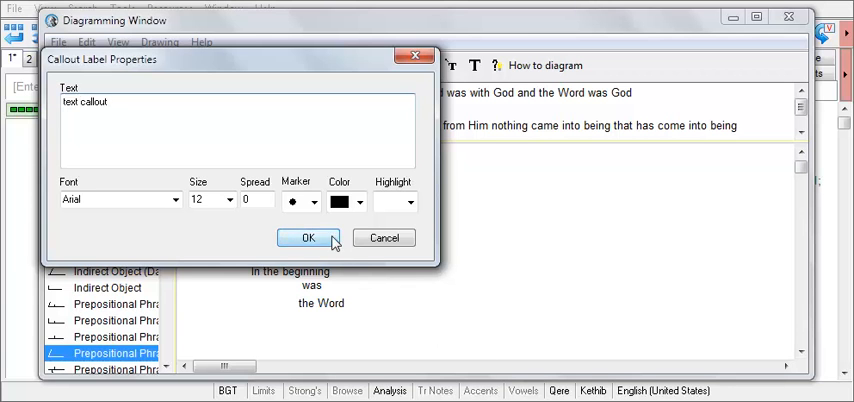
click(308, 238)
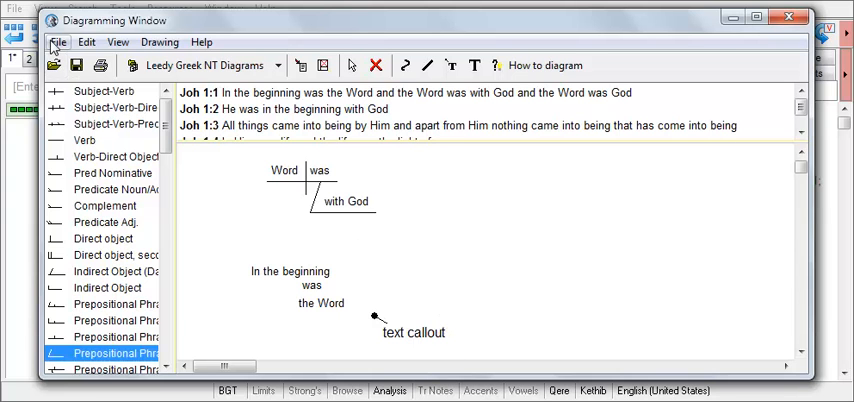
Open Rom_08.01-11.dgm, copy its diagram and paste it into WordPad
click(58, 42)
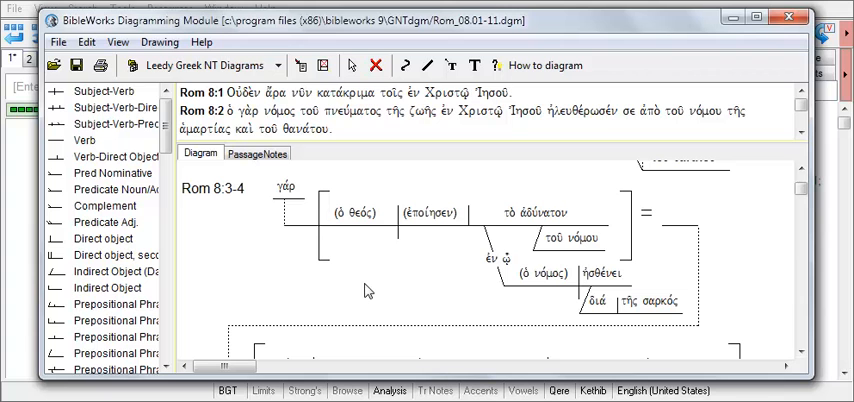
mouse_move(181, 175)
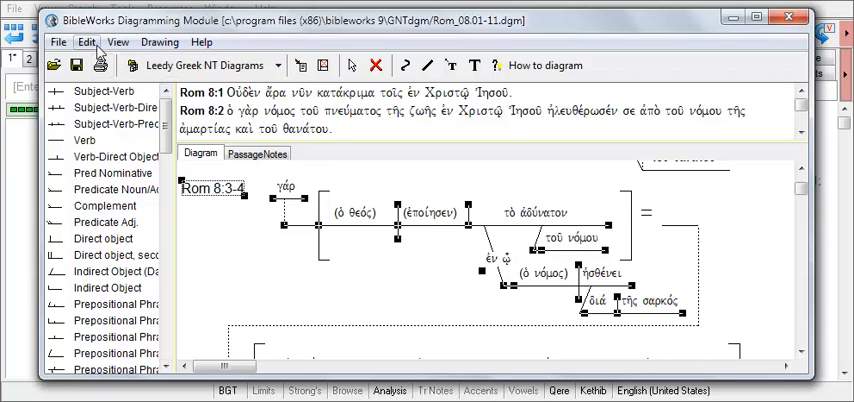
click(86, 42)
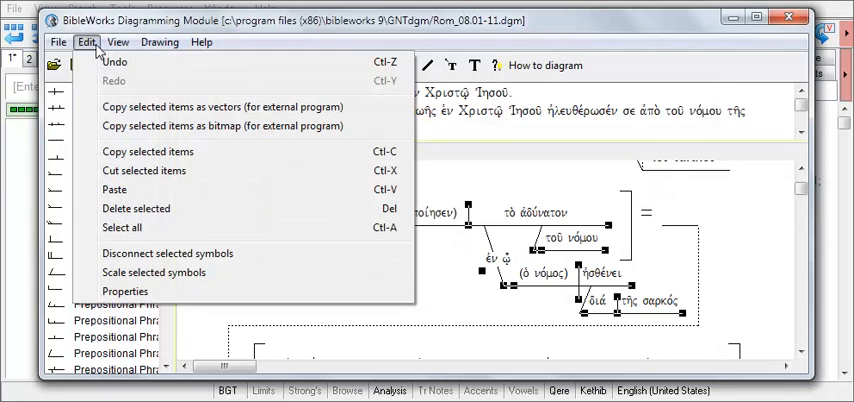
mouse_move(220, 107)
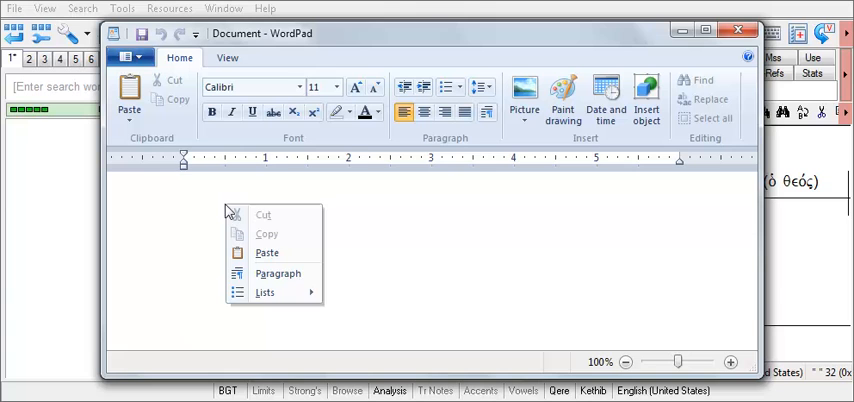
click(266, 252)
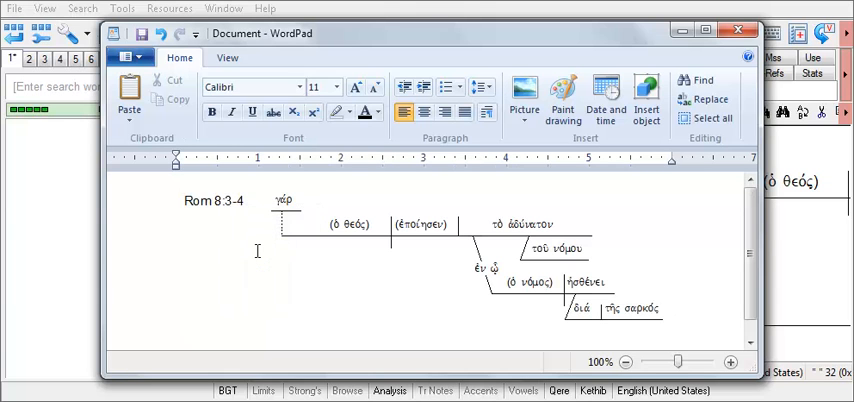